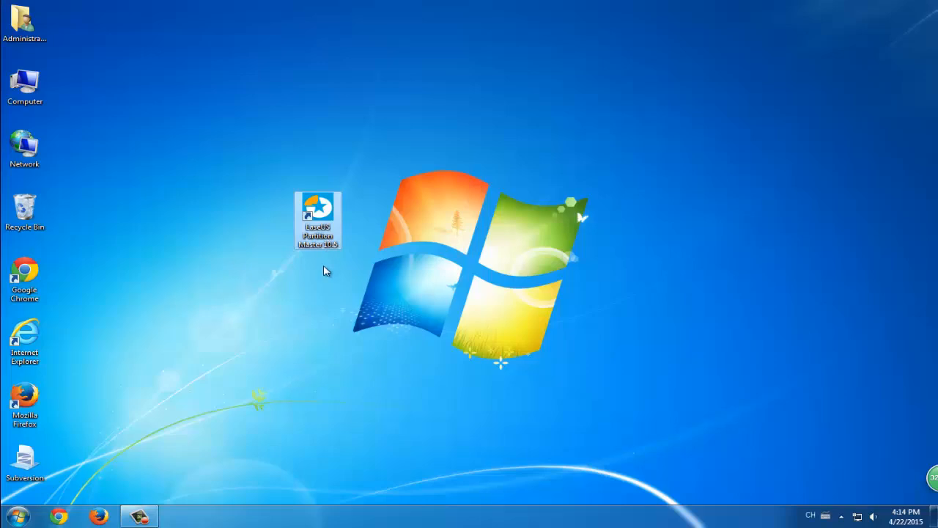
- View the six drives C–H in Computer, then open the Computer icon's context menu
double_click(24, 87)
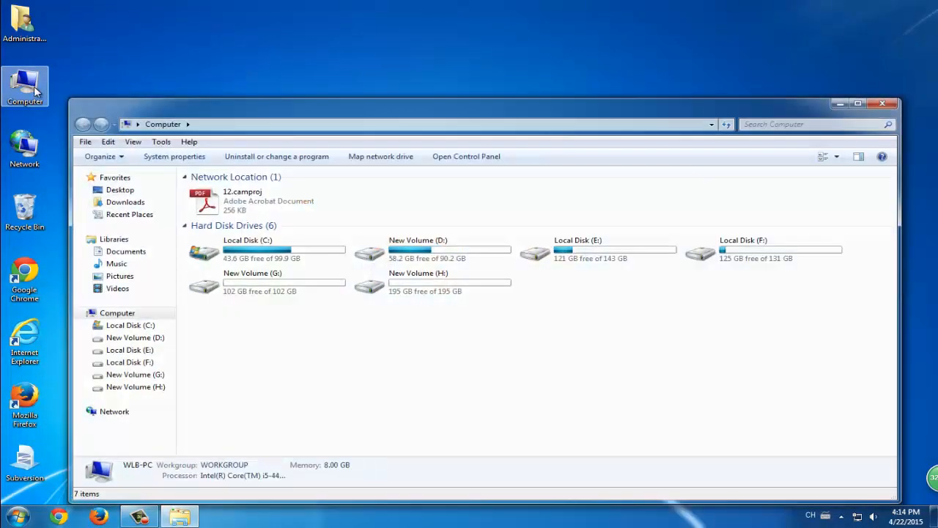
left_click(882, 103)
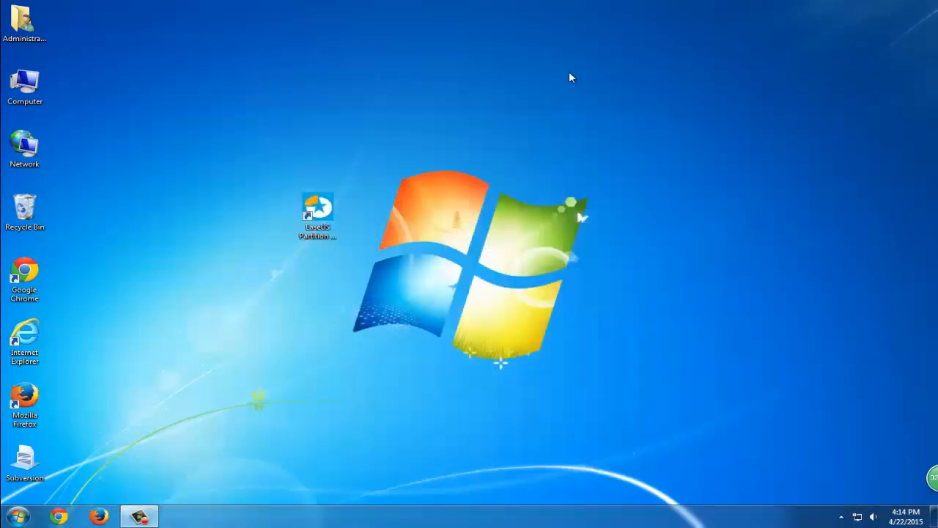
right_click(24, 85)
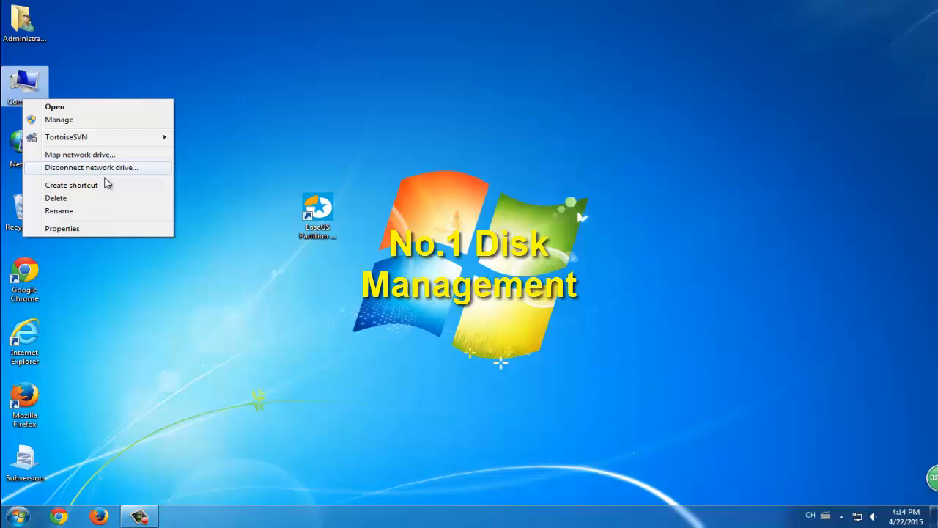
- Open Computer Management's Disk Management and bring up options for New Volume (G:) on Disk 1
left_click(92, 123)
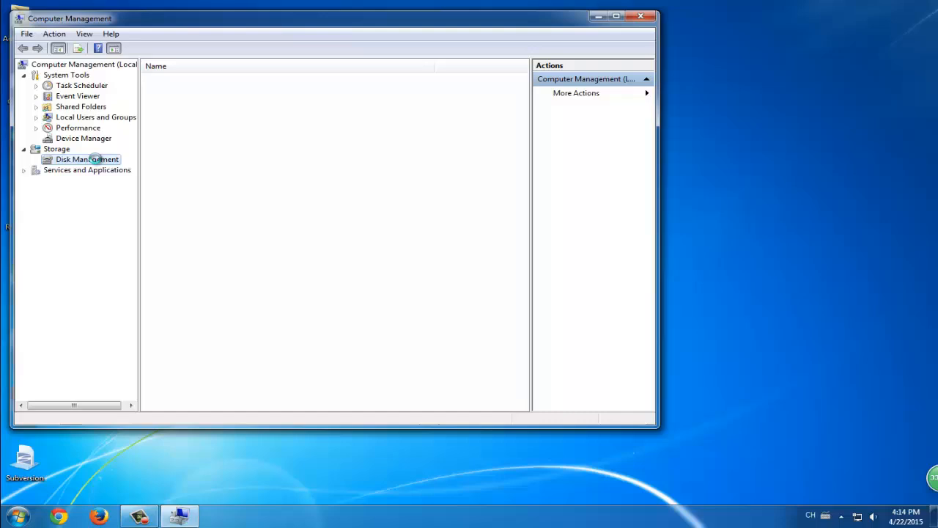
left_click(86, 159)
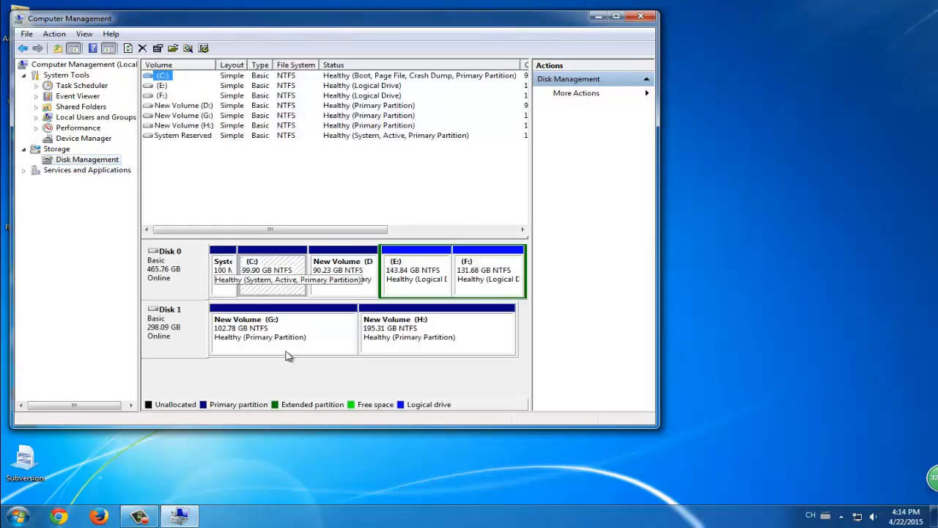
left_click(436, 330)
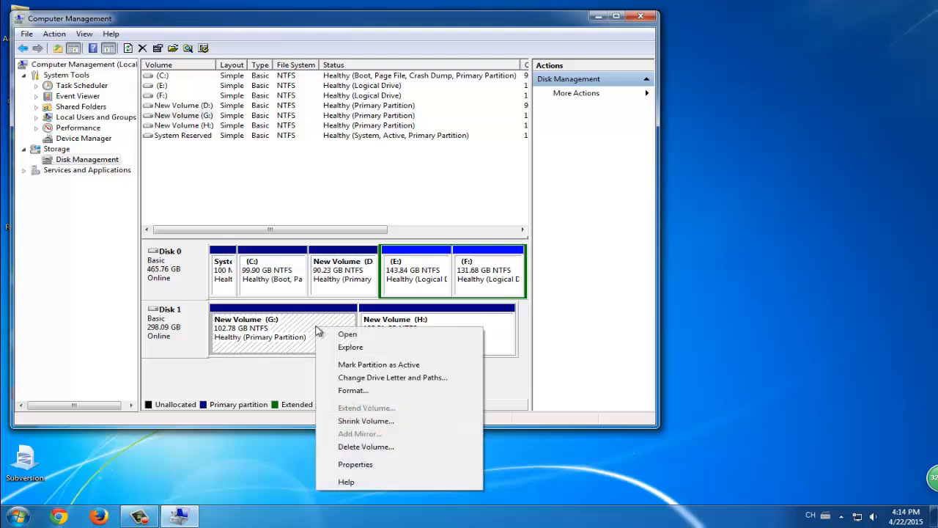
mouse_move(366, 424)
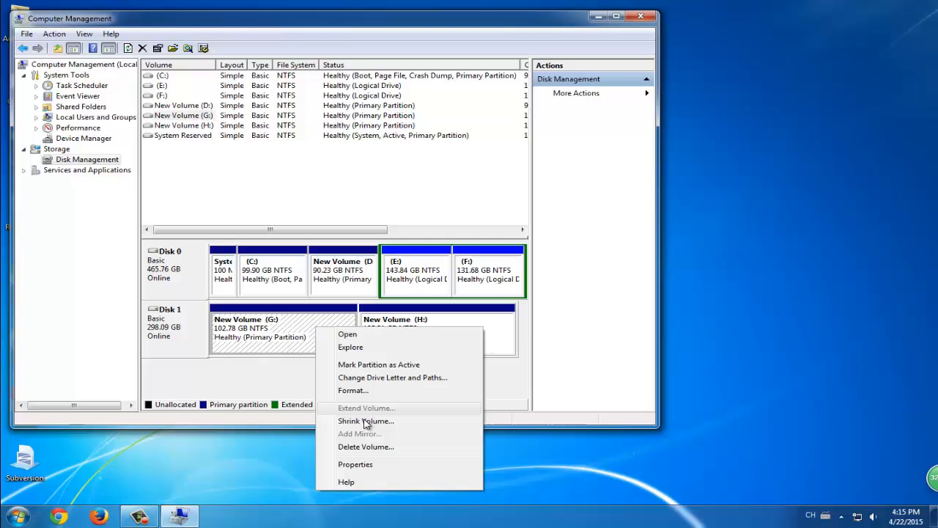
- Delete New Volume (G:), leaving 102.78 GB unallocated on Disk 1
left_click(366, 446)
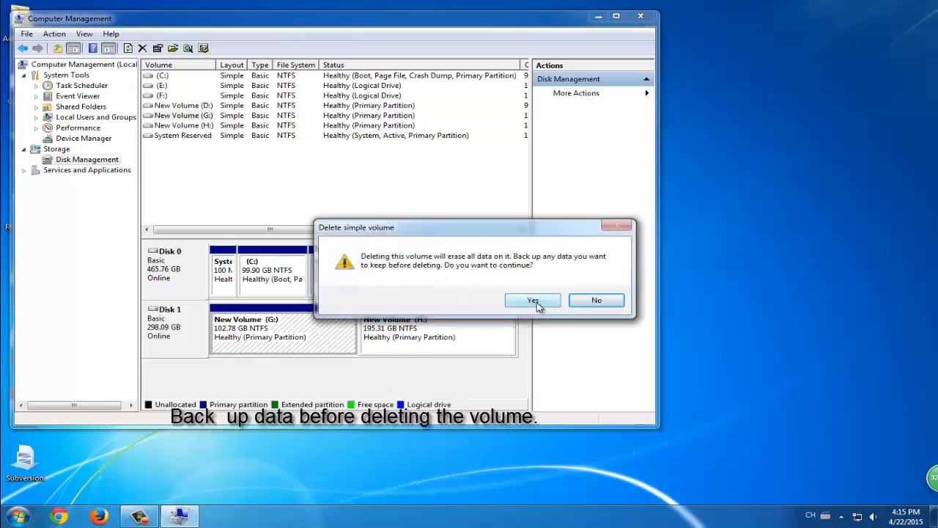
left_click(532, 300)
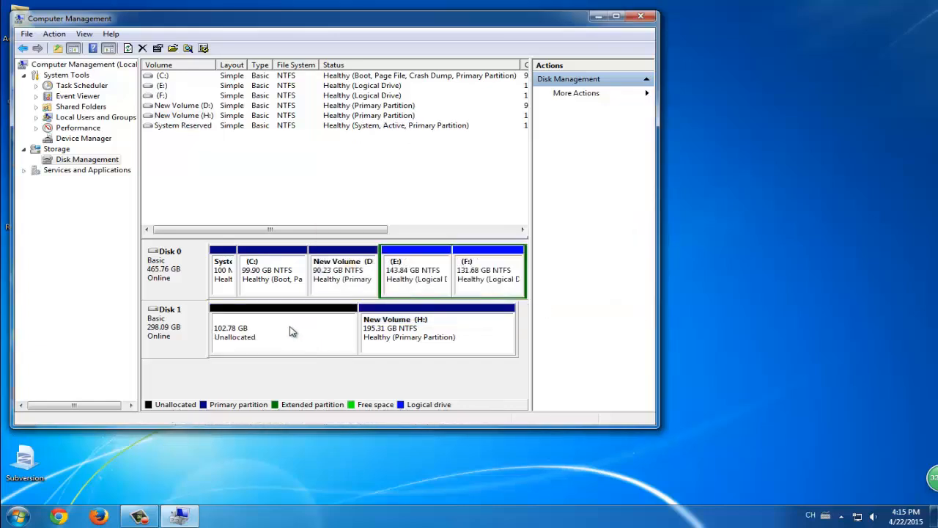
- Inspect the options for the unallocated space, Disk 1, and New Volume (H:)
right_click(249, 331)
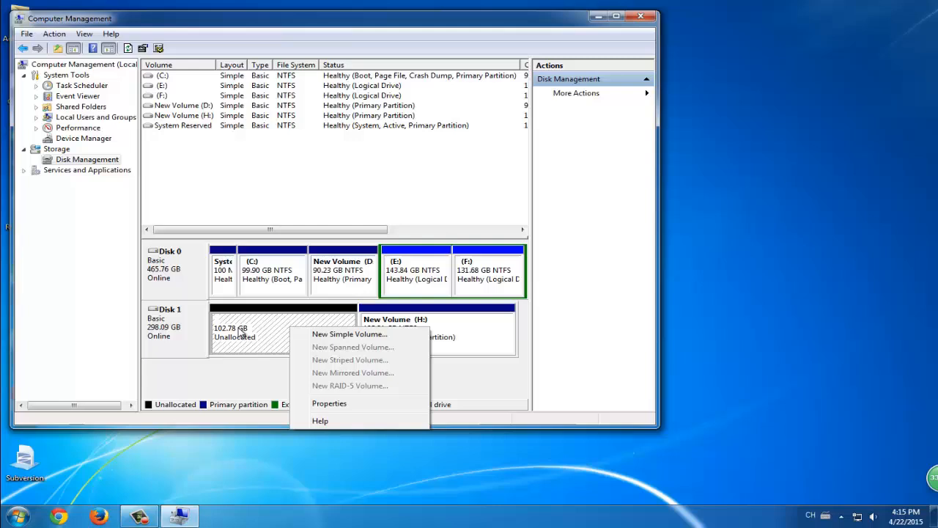
right_click(169, 322)
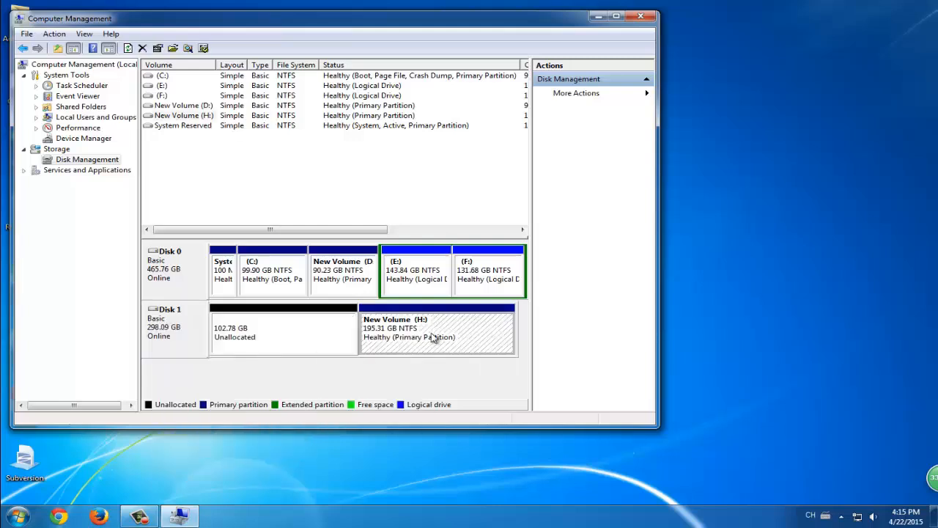
right_click(436, 330)
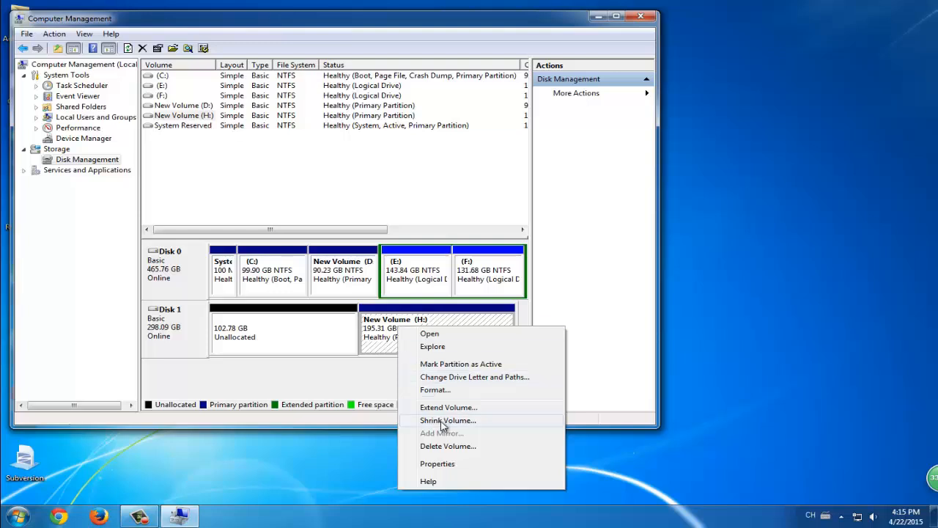
right_click(168, 315)
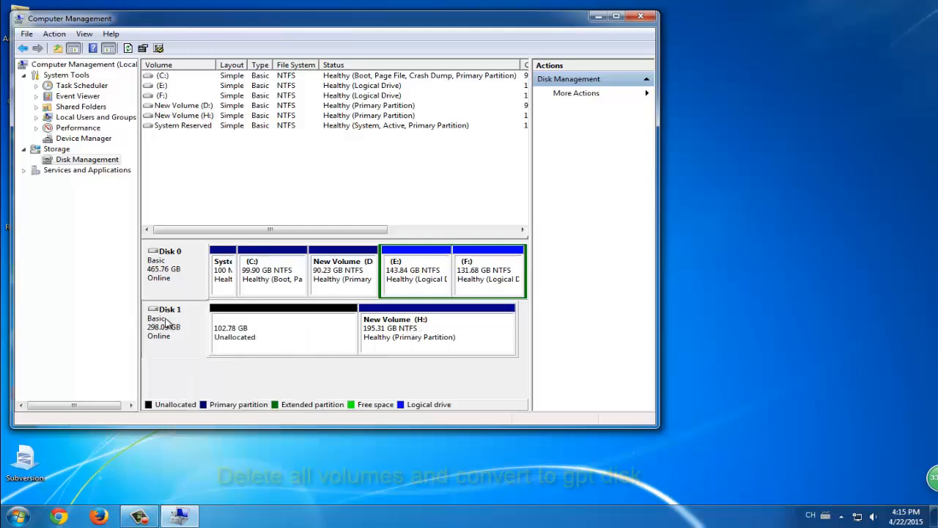
- See Convert to GPT unavailable on Disk 1, then delete New Volume (H:)
right_click(167, 322)
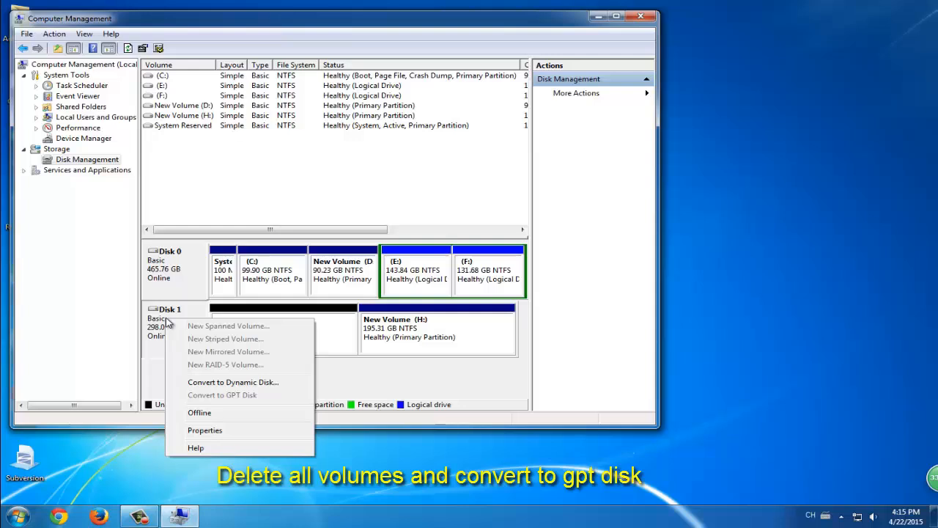
mouse_move(258, 404)
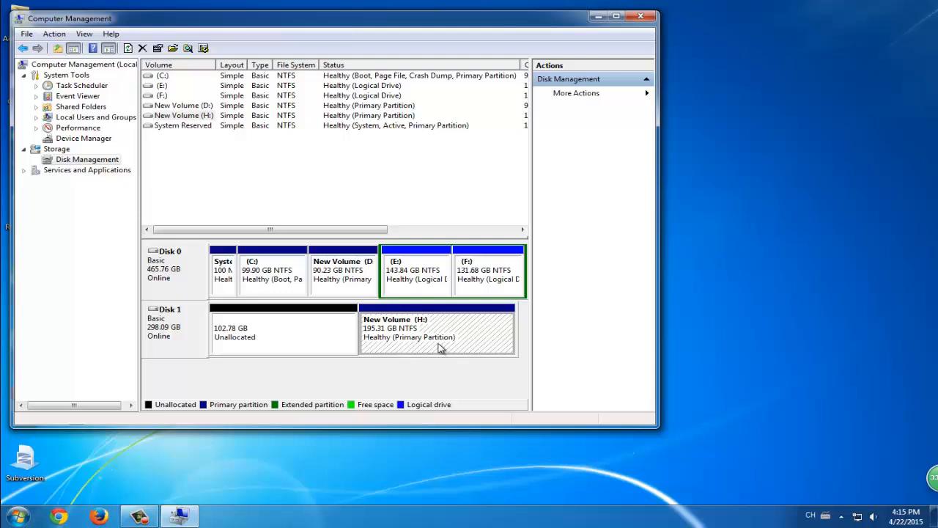
right_click(437, 330)
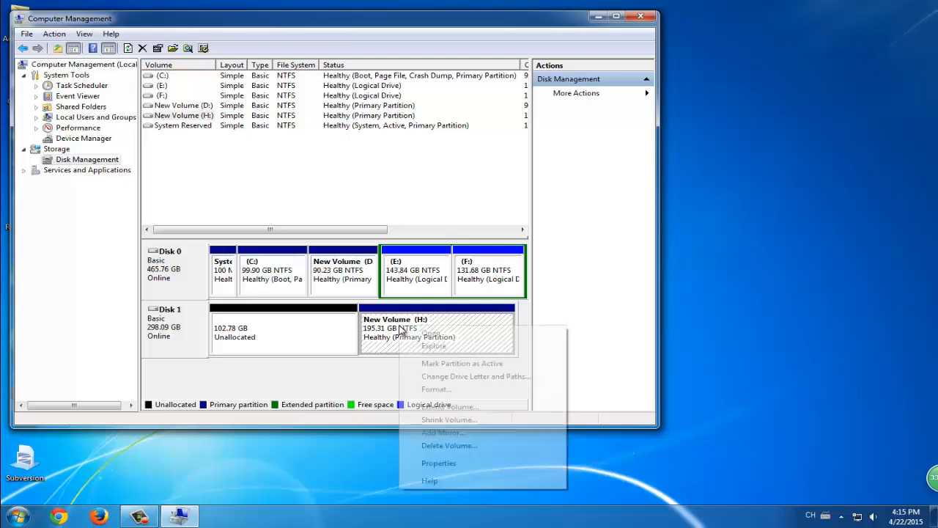
left_click(449, 445)
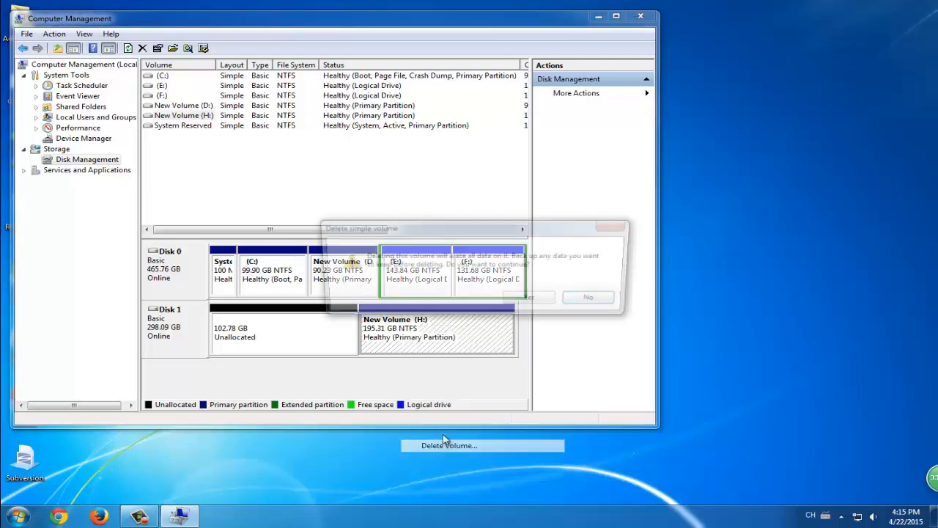
left_click(529, 297)
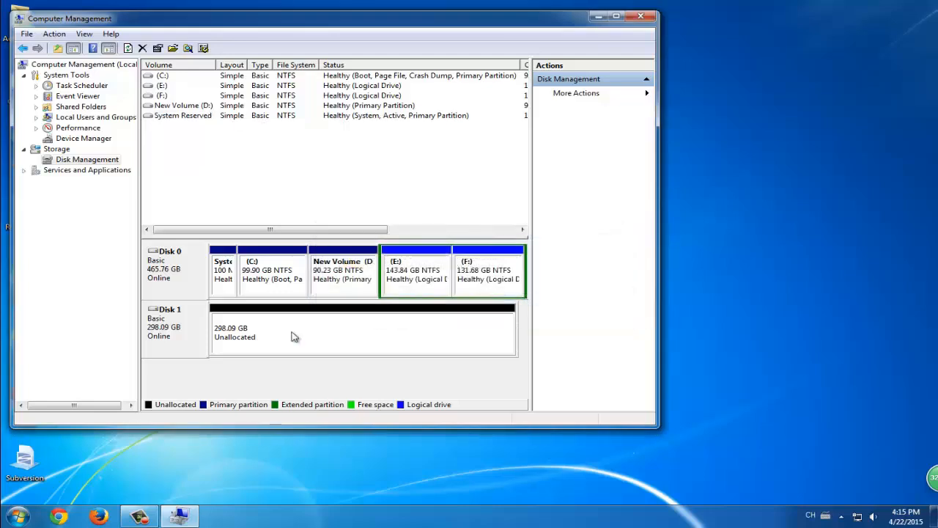
right_click(293, 336)
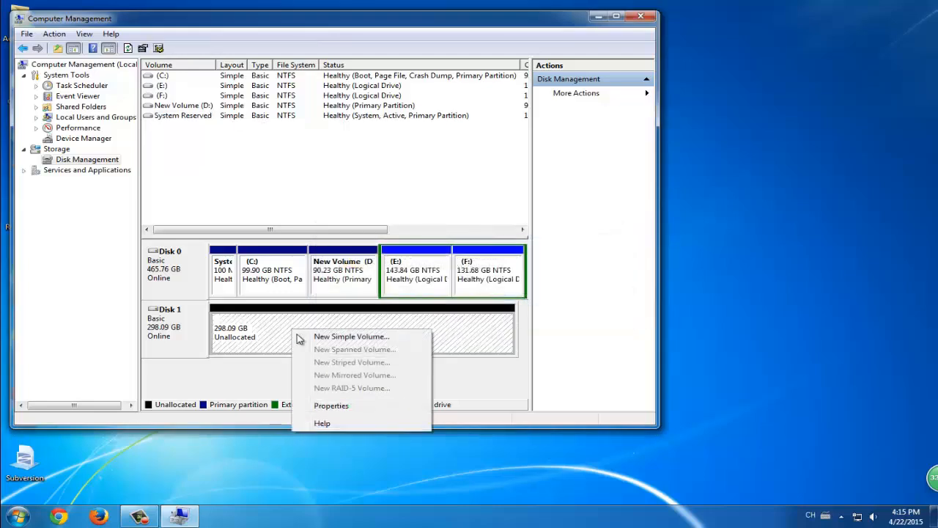
mouse_move(164, 323)
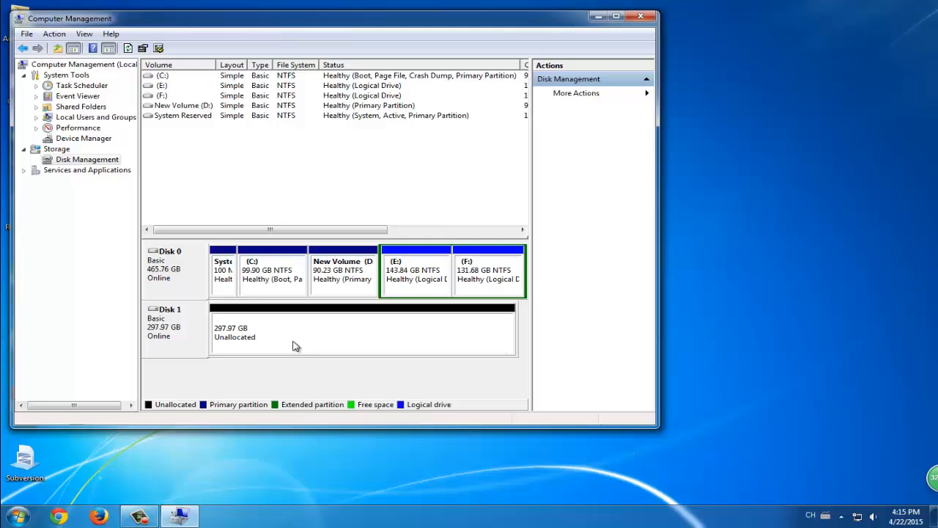
mouse_move(296, 341)
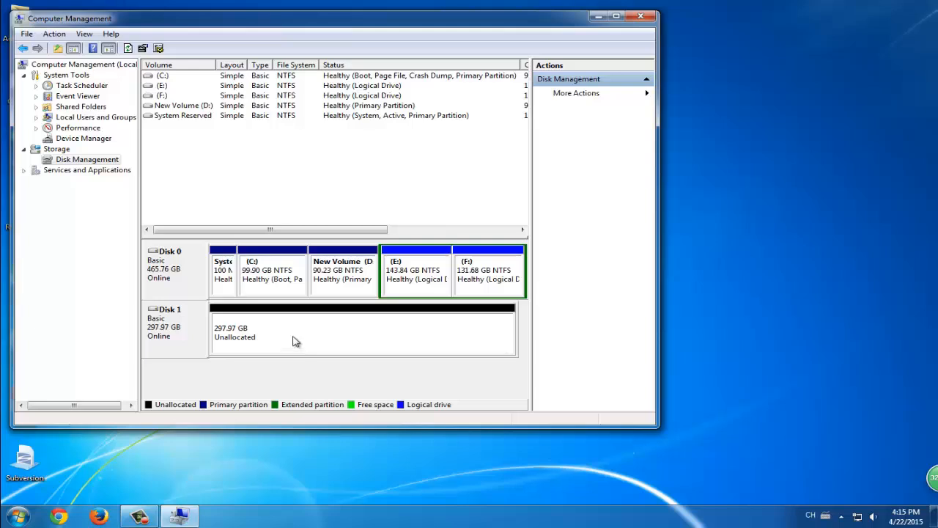
mouse_move(189, 323)
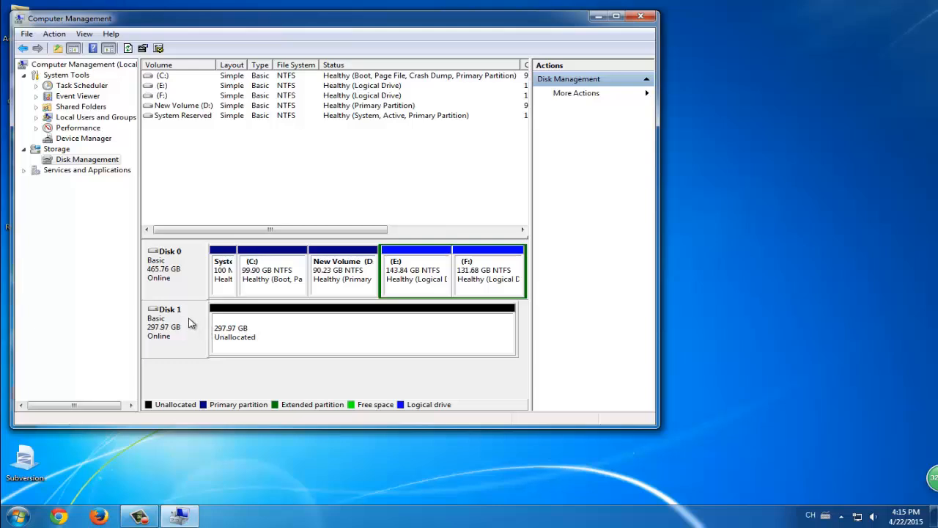
mouse_move(186, 331)
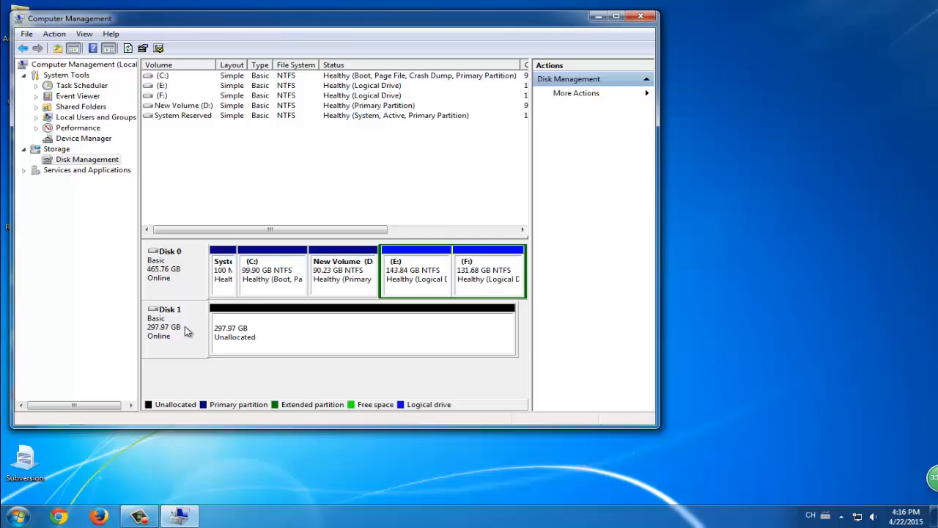
mouse_move(191, 339)
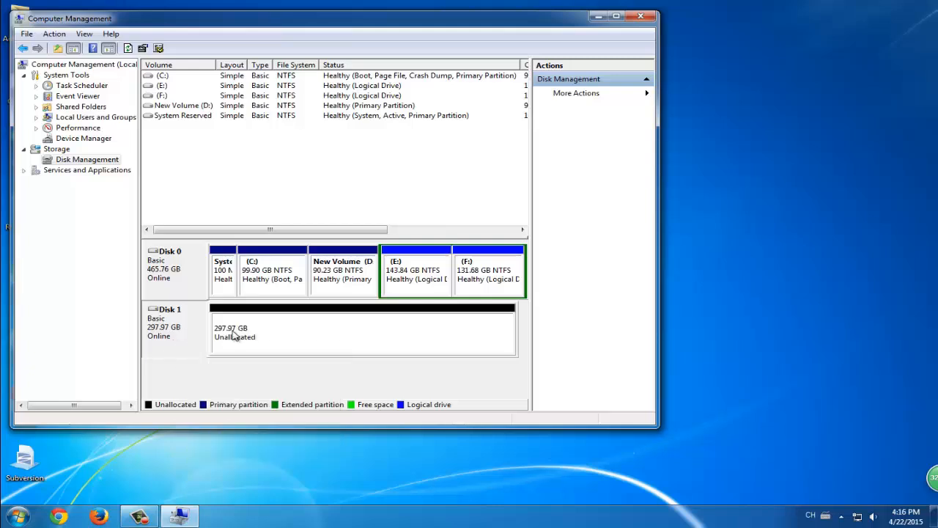
right_click(235, 330)
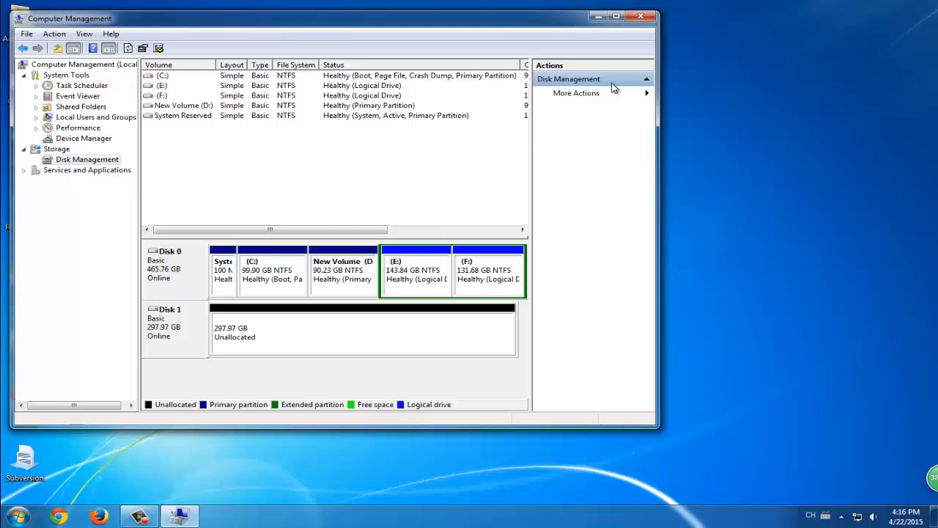
left_click(639, 16)
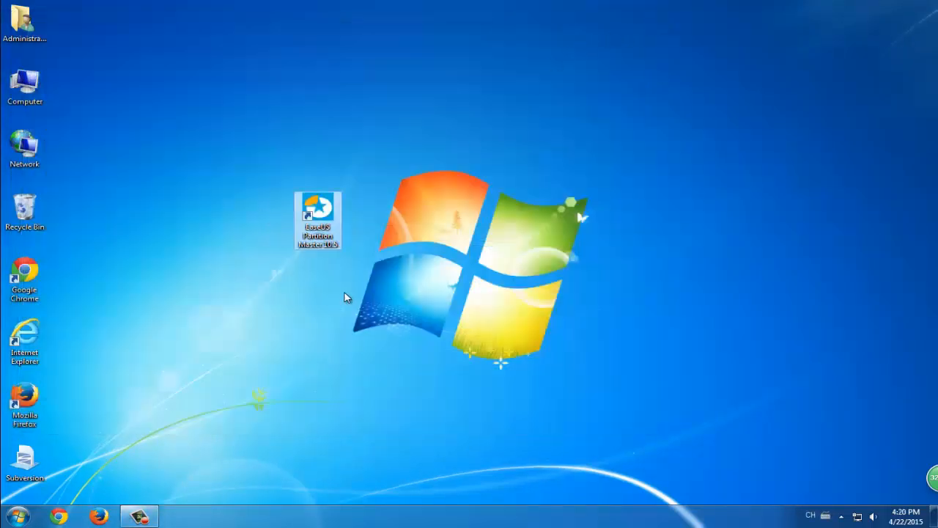
mouse_move(326, 272)
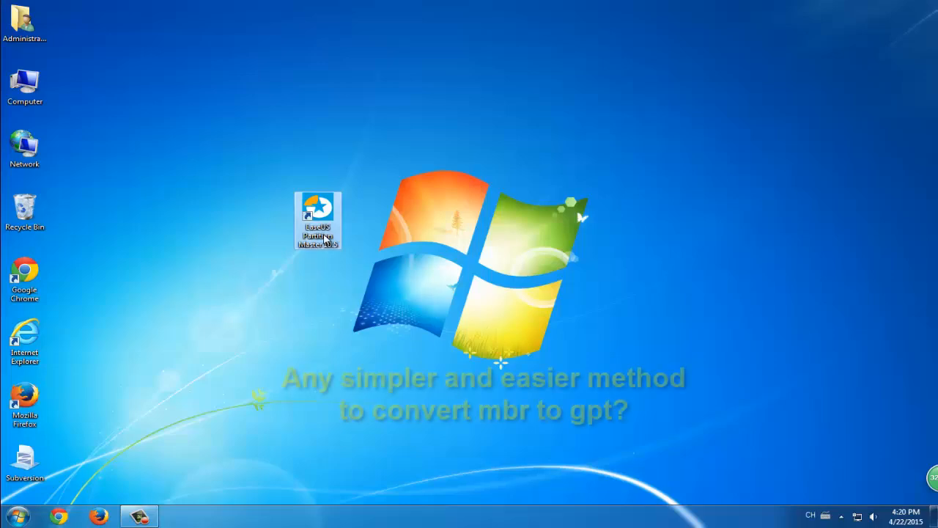
- Launch EaseUS Partition Master from its desktop shortcut
double_click(318, 219)
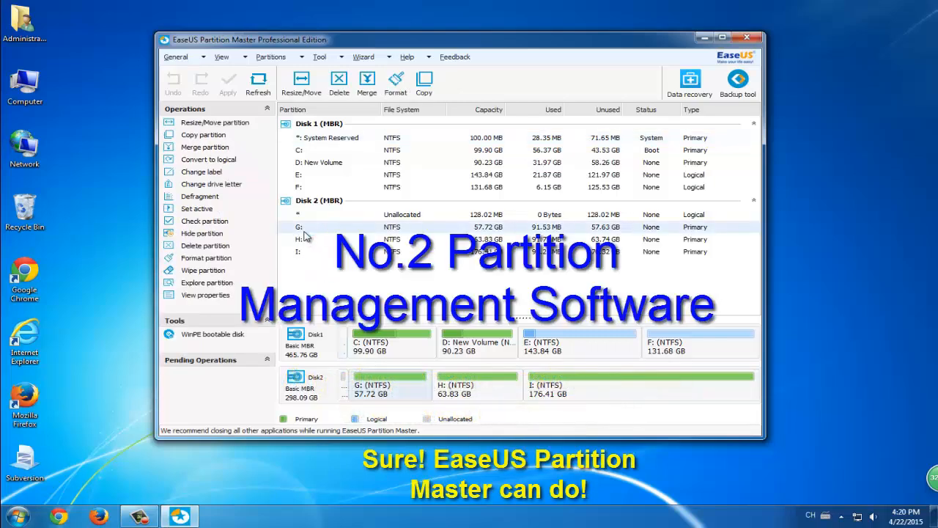
- Select Disk 2 (MBR) in the EaseUS partition list
left_click(304, 123)
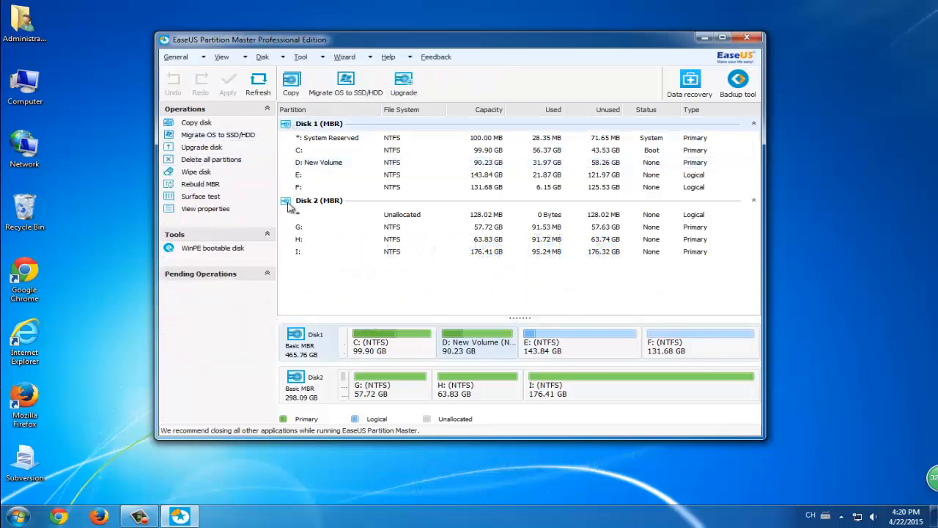
left_click(330, 138)
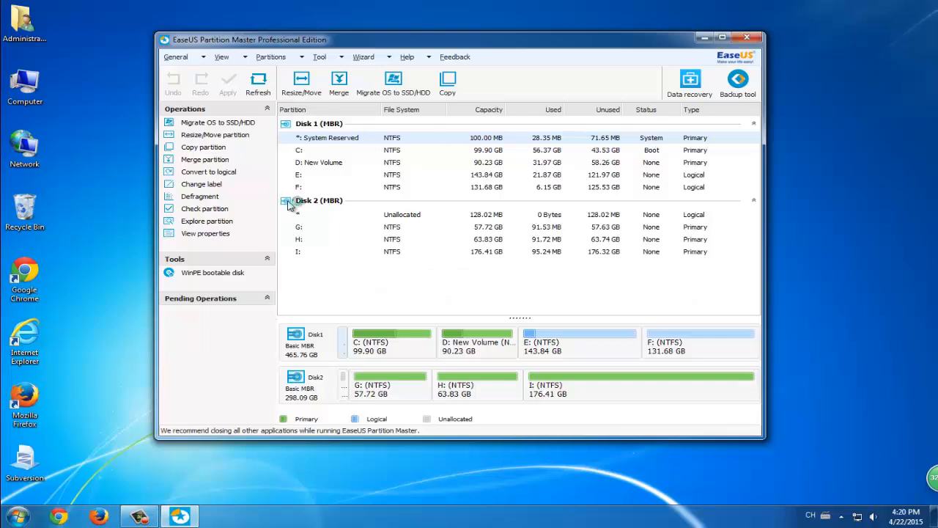
left_click(319, 200)
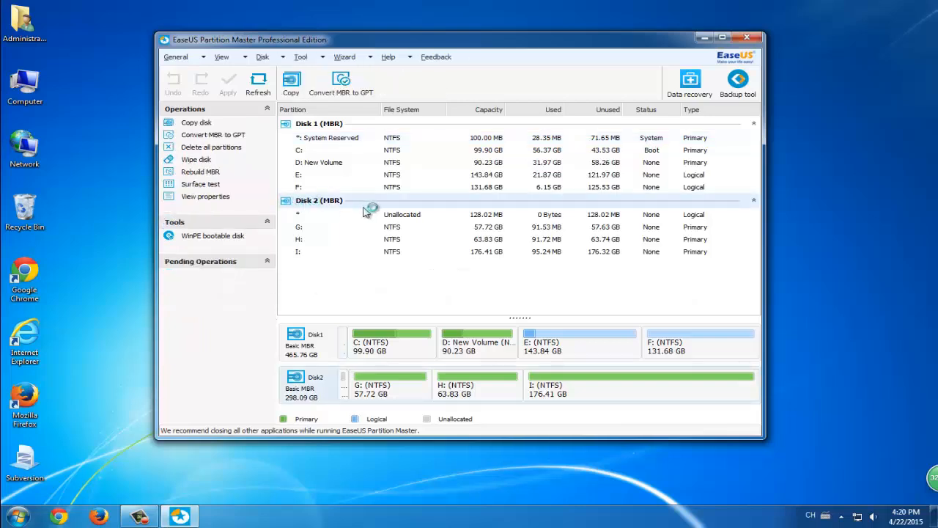
mouse_move(300, 358)
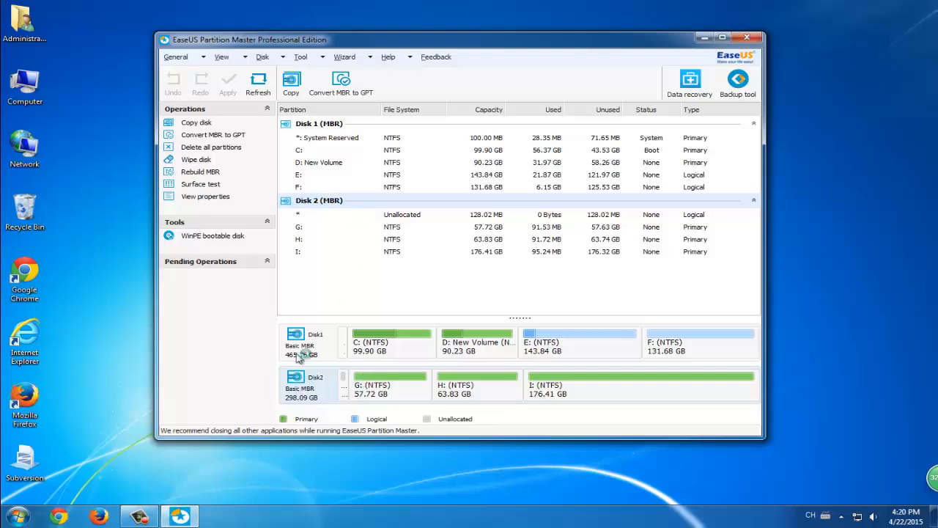
mouse_move(212, 135)
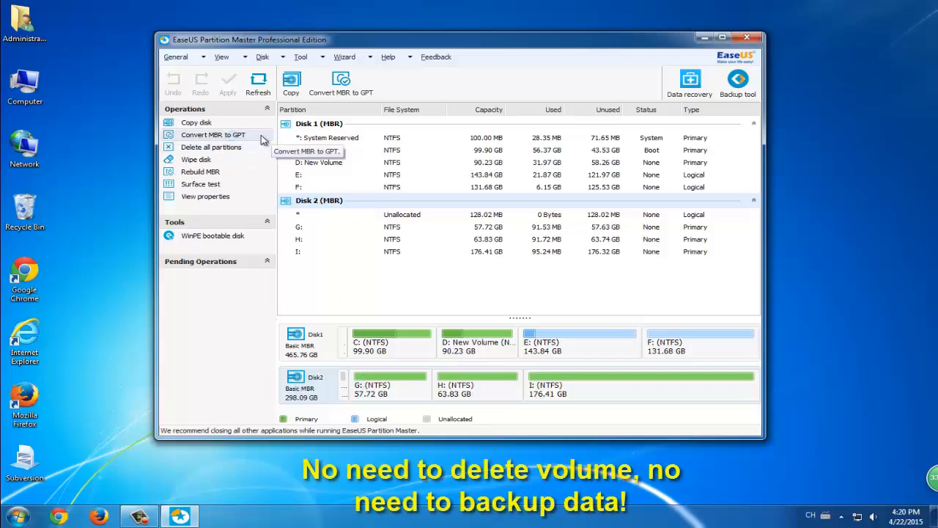
- Queue Convert MBR to GPT for Disk 2
left_click(262, 56)
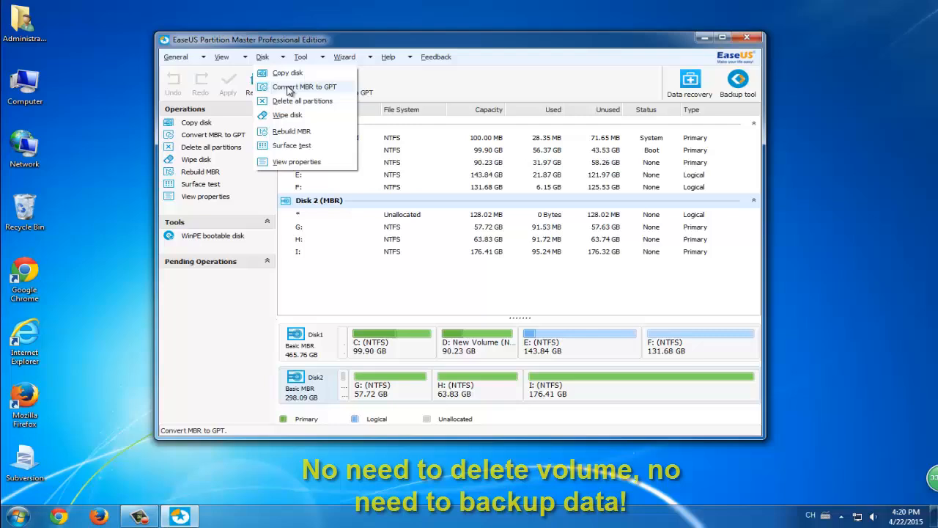
mouse_move(320, 96)
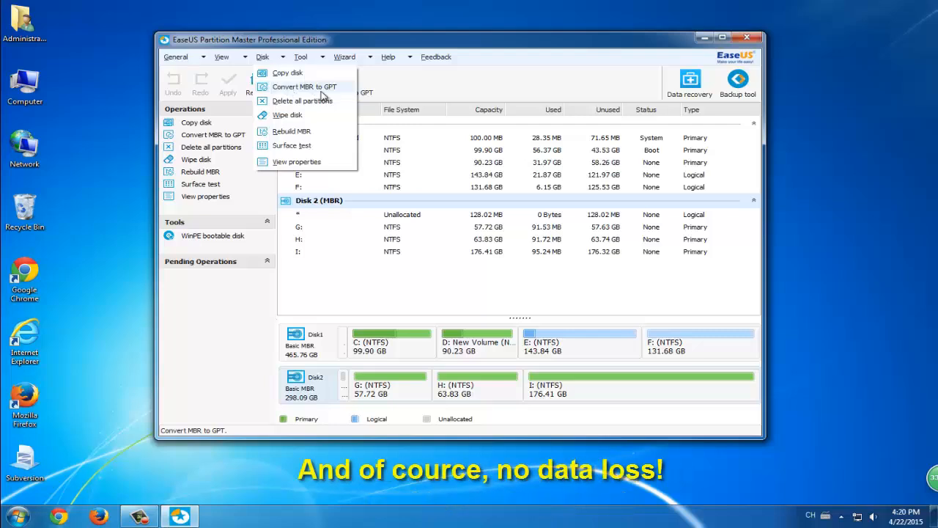
right_click(308, 384)
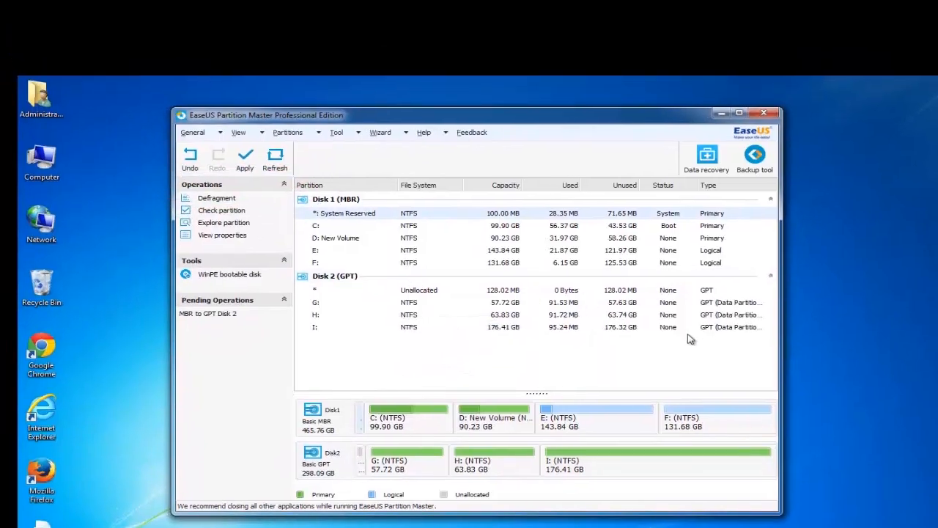
mouse_move(394, 369)
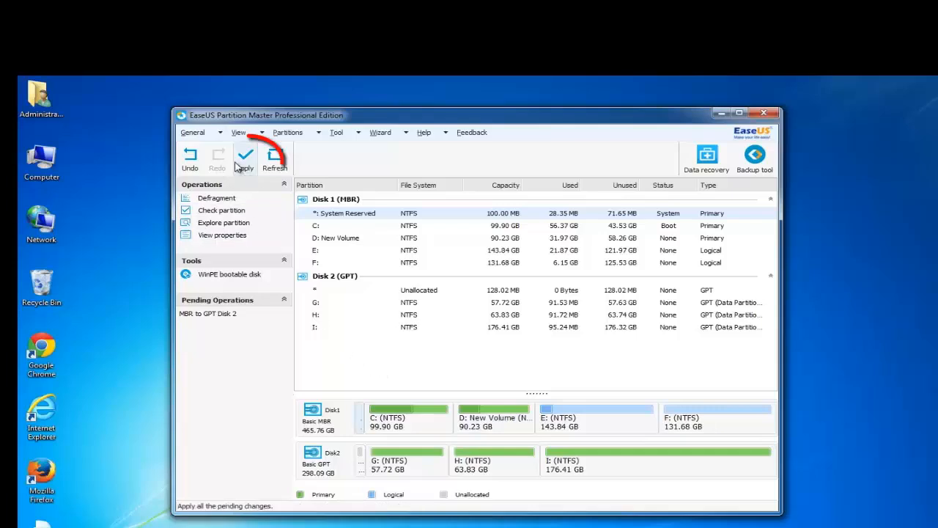
- Apply and confirm the Disk 2 MBR-to-GPT conversion, then close EaseUS Partition Master
left_click(244, 157)
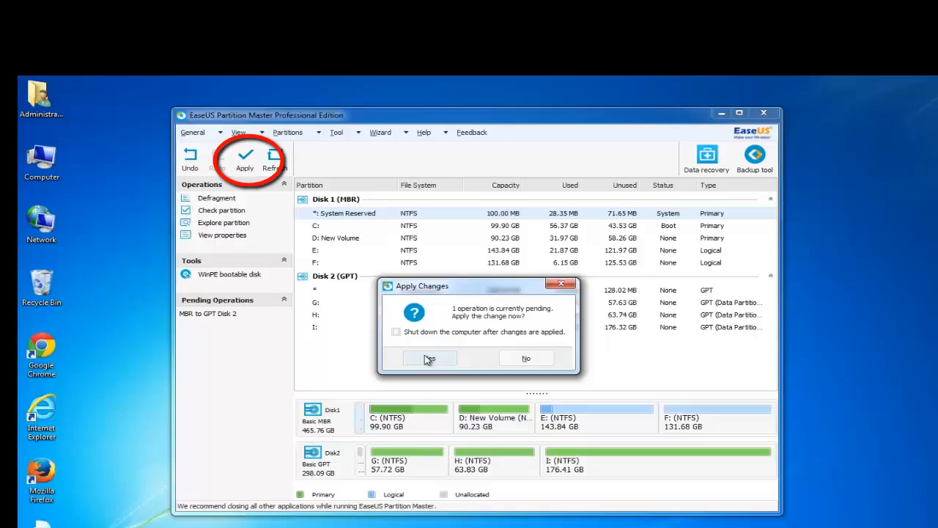
left_click(429, 358)
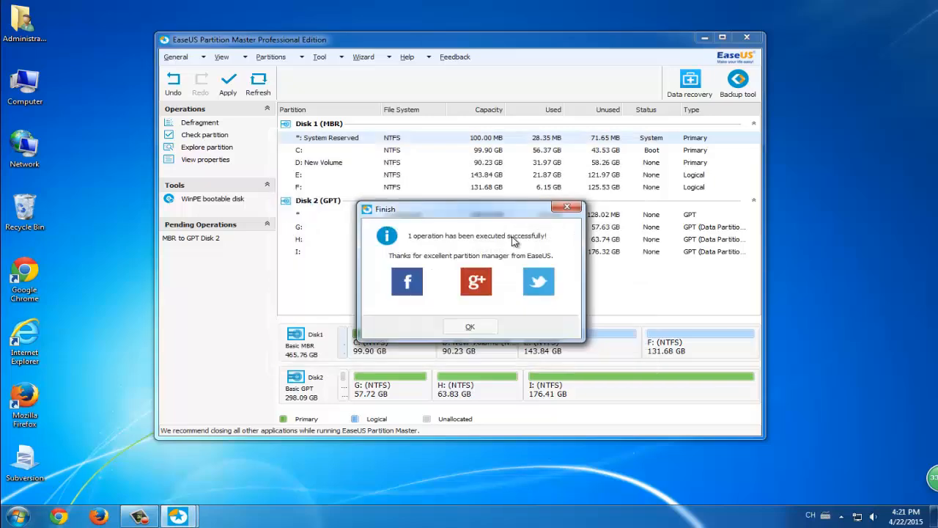
left_click(470, 326)
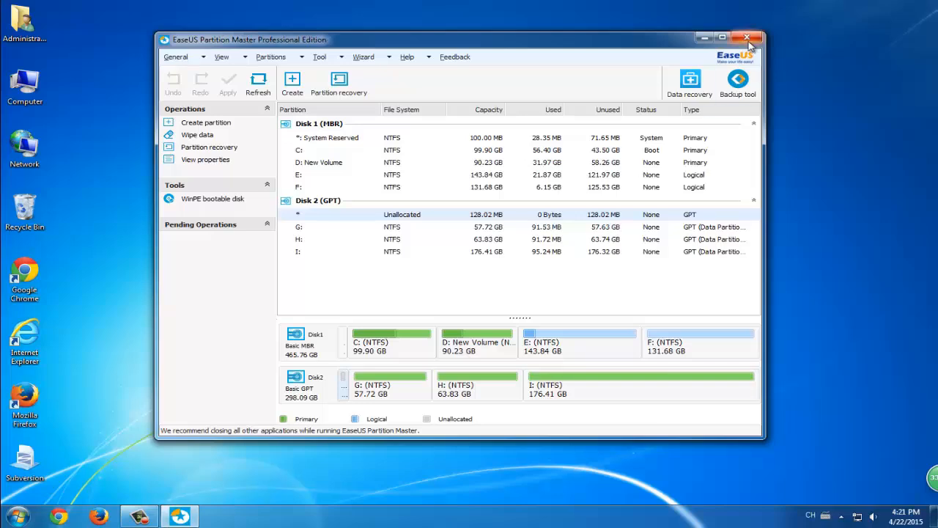
left_click(746, 37)
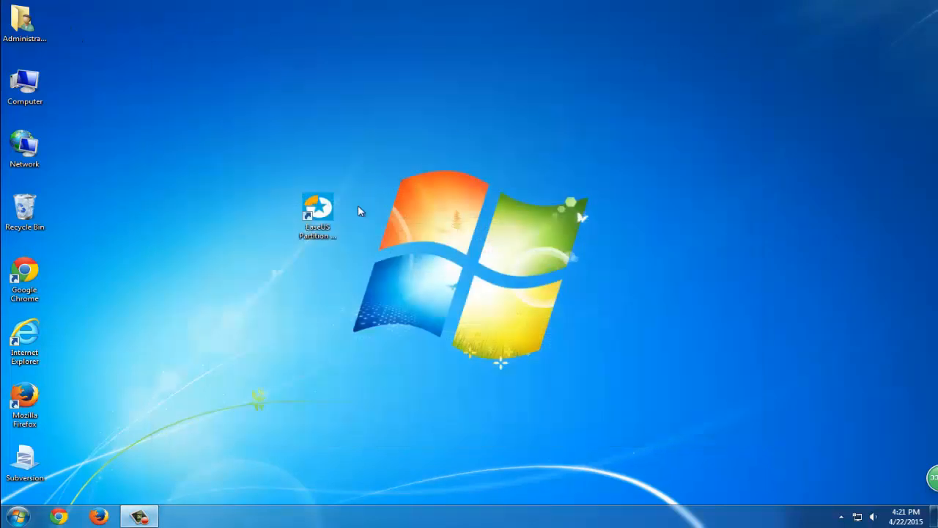